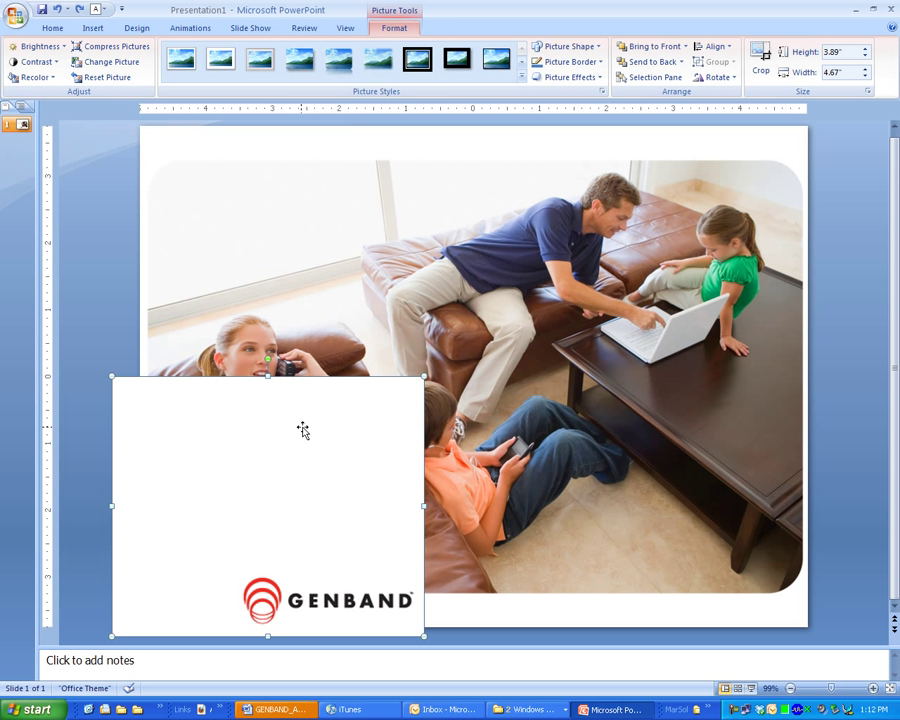
pyautogui.moveTo(264, 432)
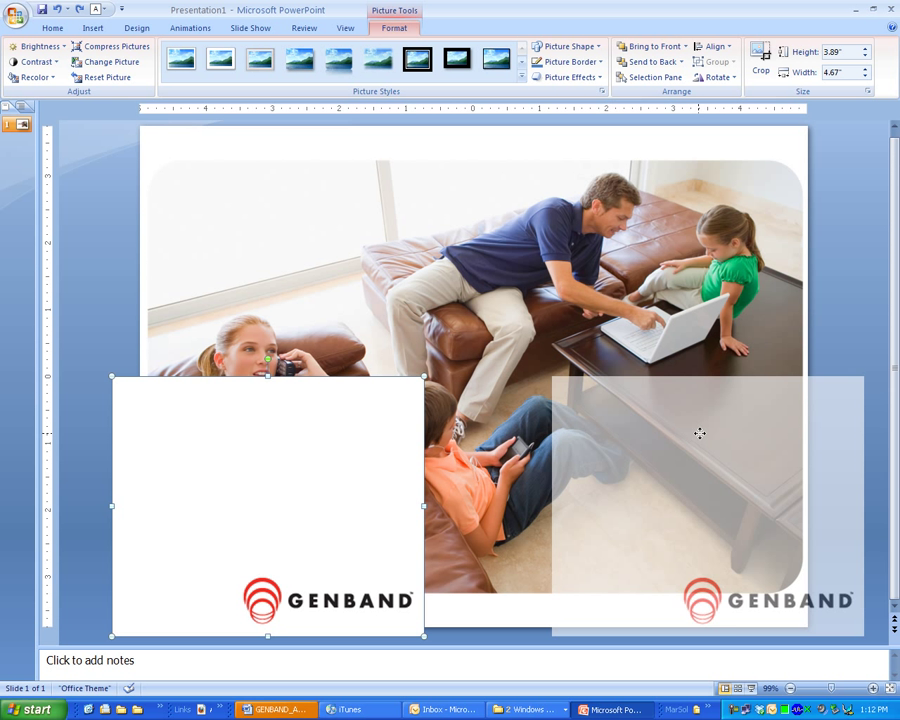
# Move the GENBAND logo box from the slide's lower left to the lower right corner
pyautogui.moveTo(268, 504); pyautogui.dragTo(724, 496)
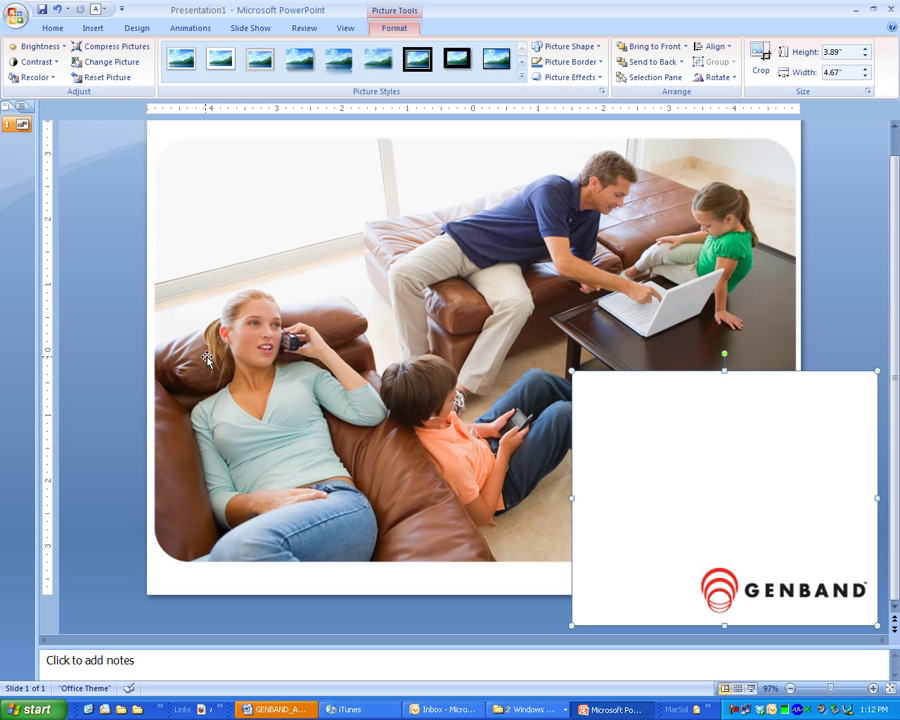
pyautogui.moveTo(218, 358)
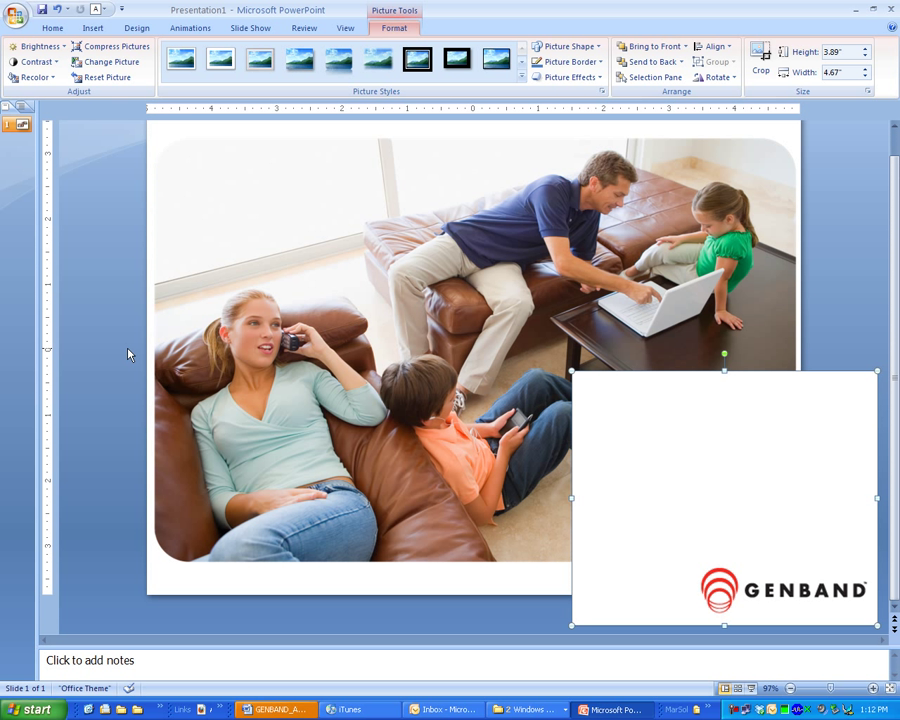
pyautogui.moveTo(168, 440)
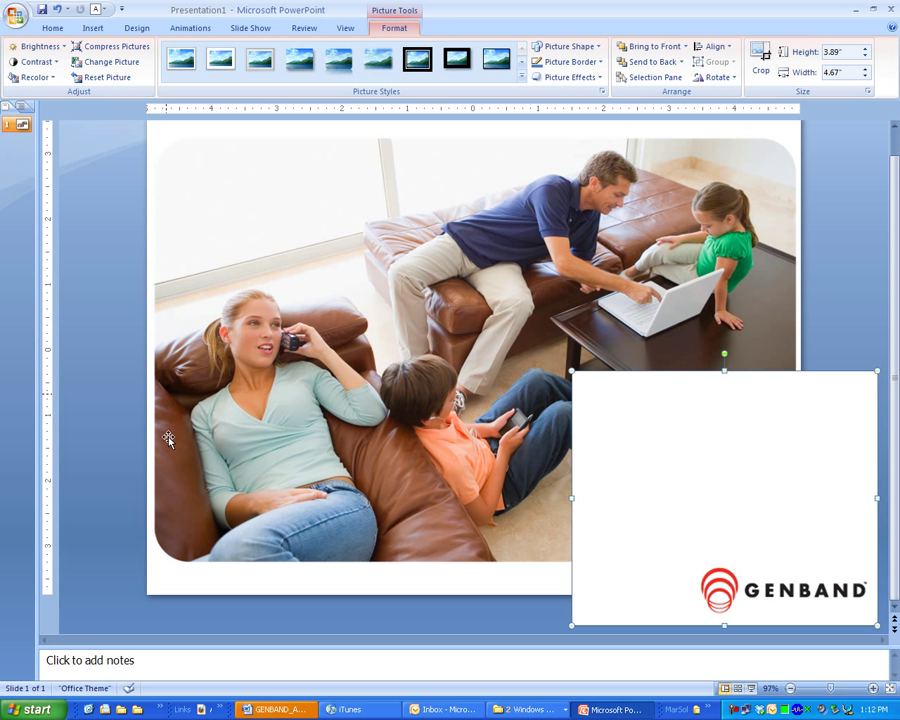
pyautogui.moveTo(464, 236)
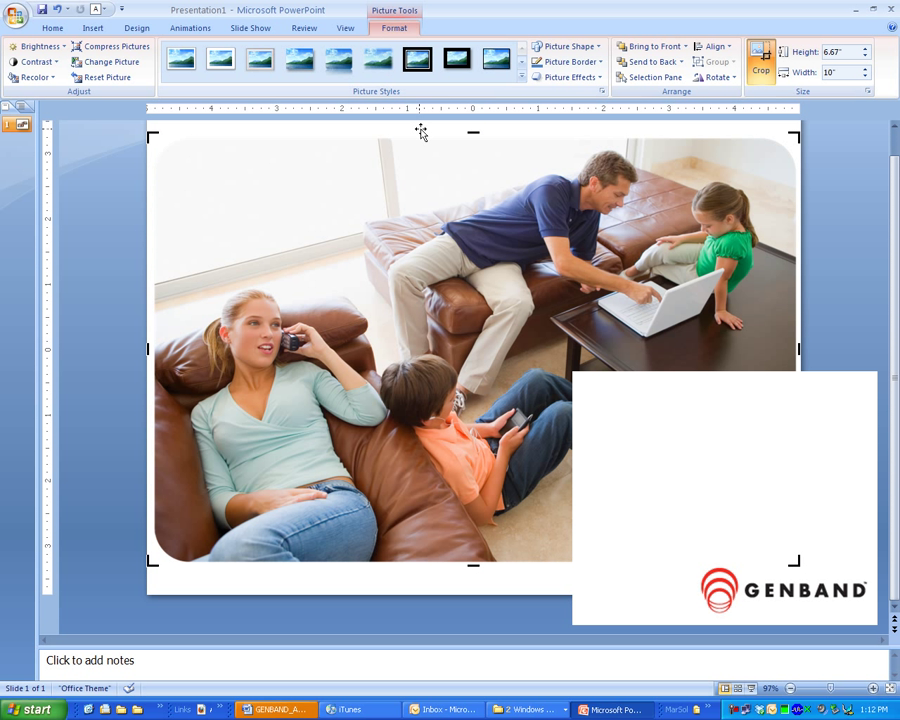
# Turn on Crop for the family photo from the Picture Tools Format ribbon
pyautogui.click(344, 28)
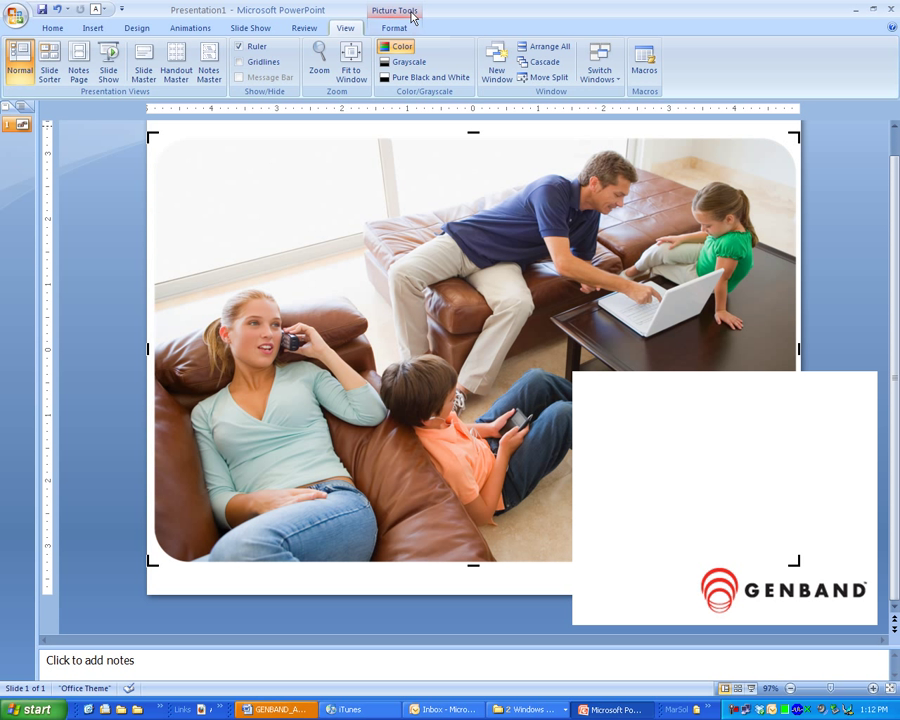
pyautogui.click(394, 28)
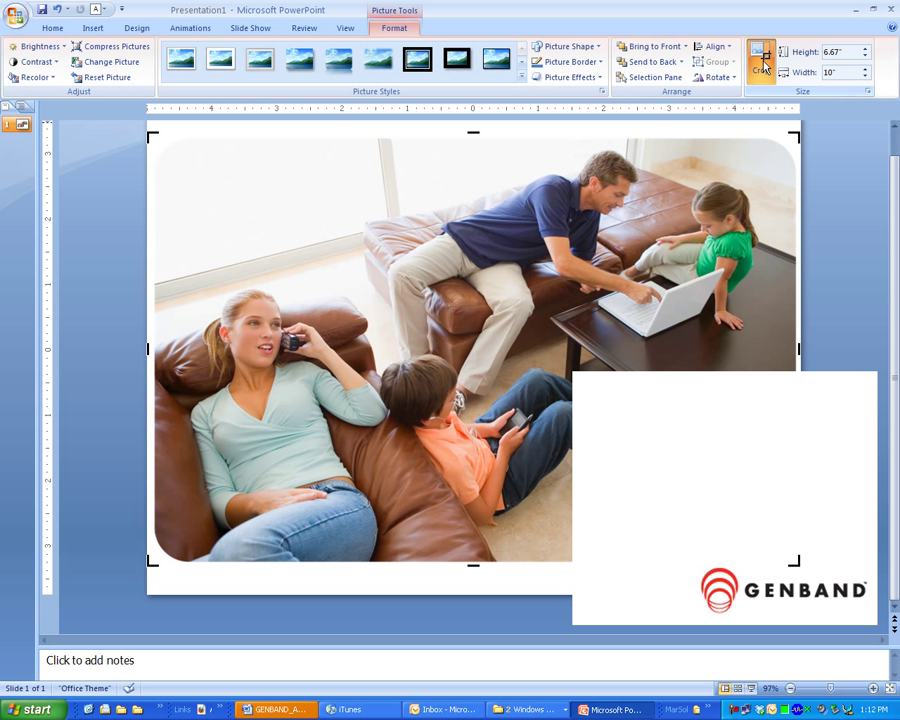
pyautogui.click(52, 28)
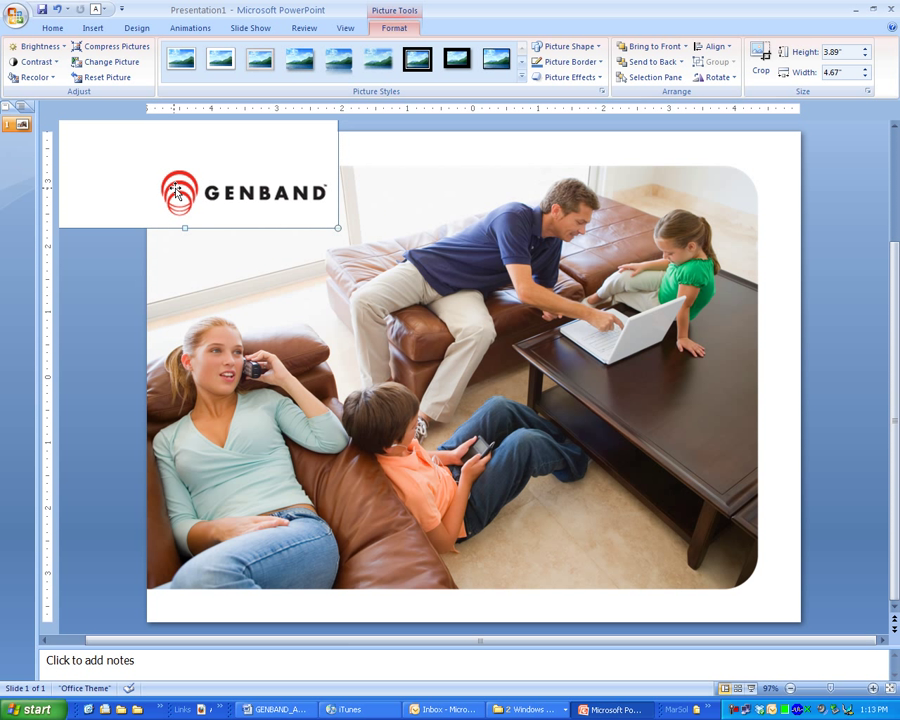
# Set the GENBAND logo's white background as the transparent colour so the photo shows through
pyautogui.click(36, 76)
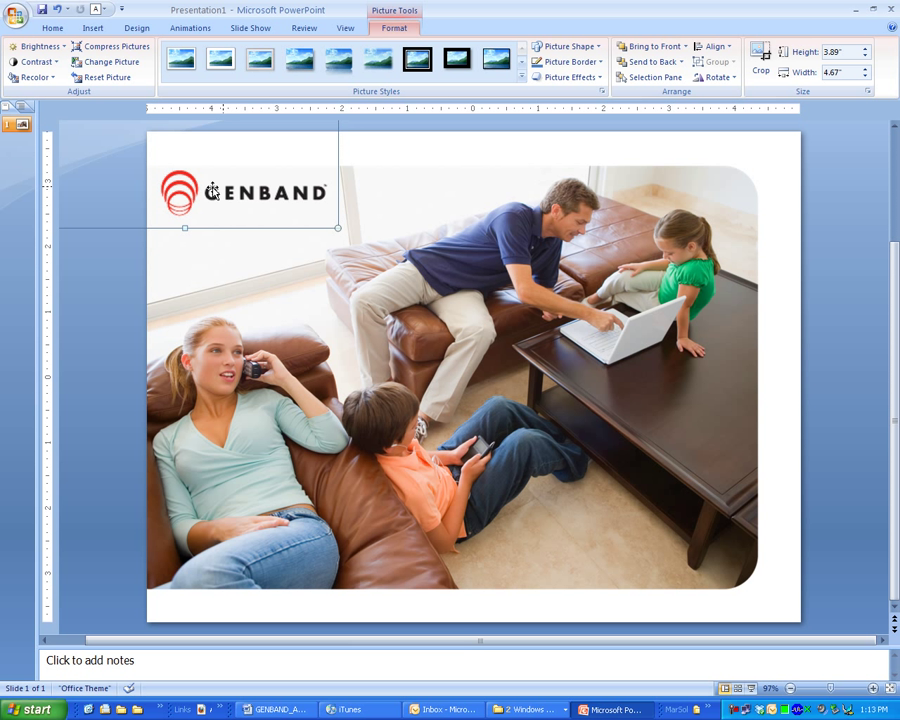
pyautogui.moveTo(204, 210)
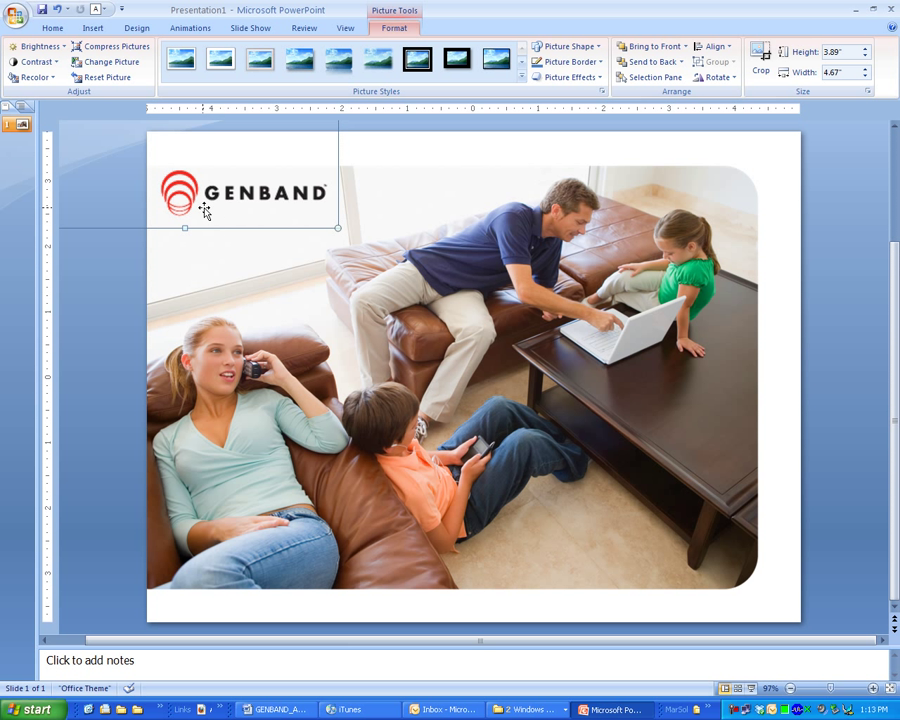
pyautogui.scroll(-3)
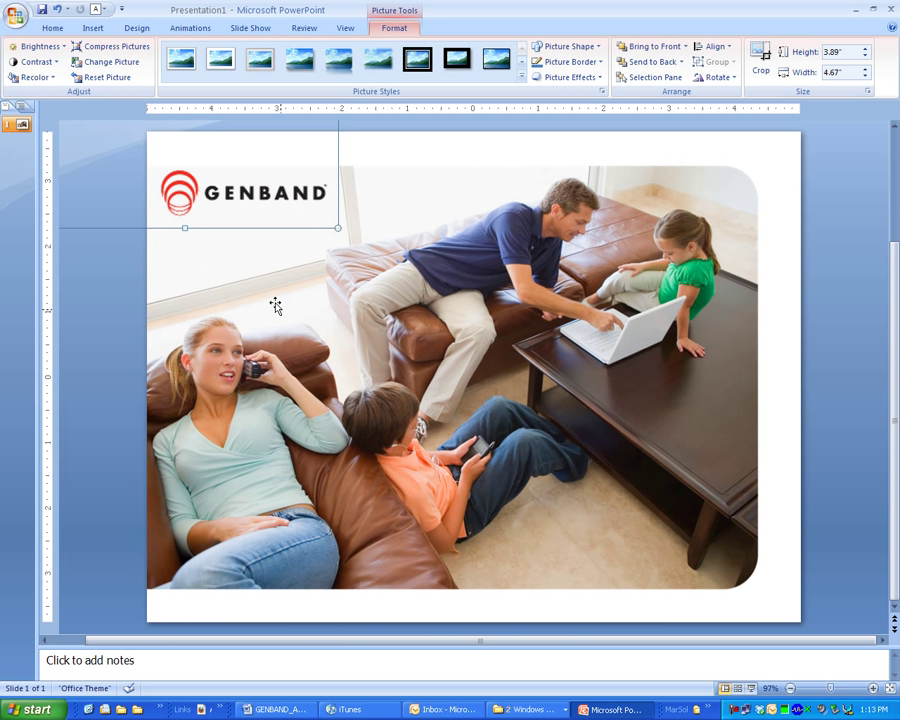
pyautogui.moveTo(440, 364)
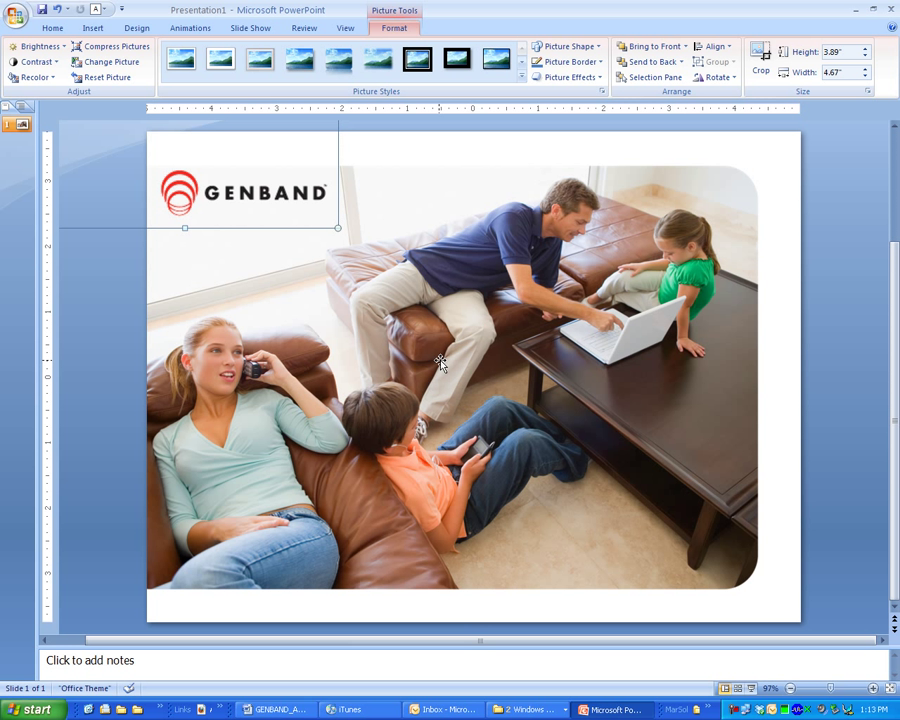